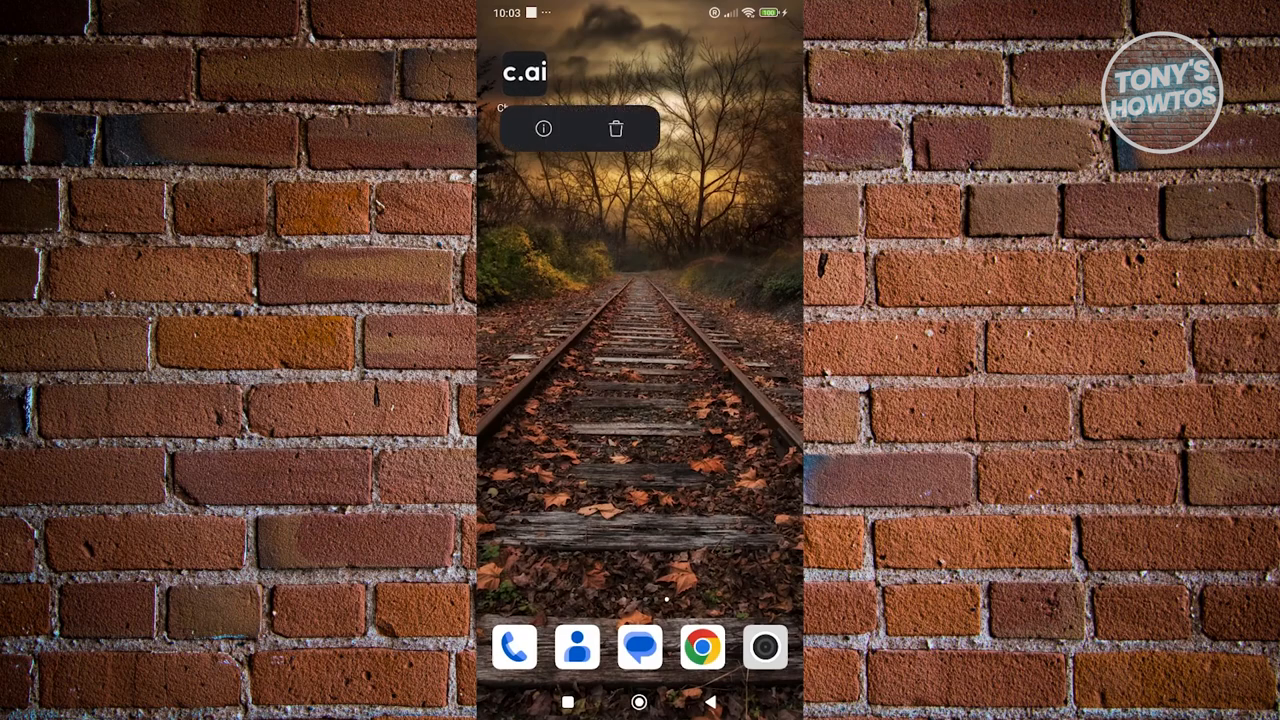
- Open Character.AI's app info and show the all-data or cache clearing options
{"action": "left_click", "coordinate": [542, 128]}
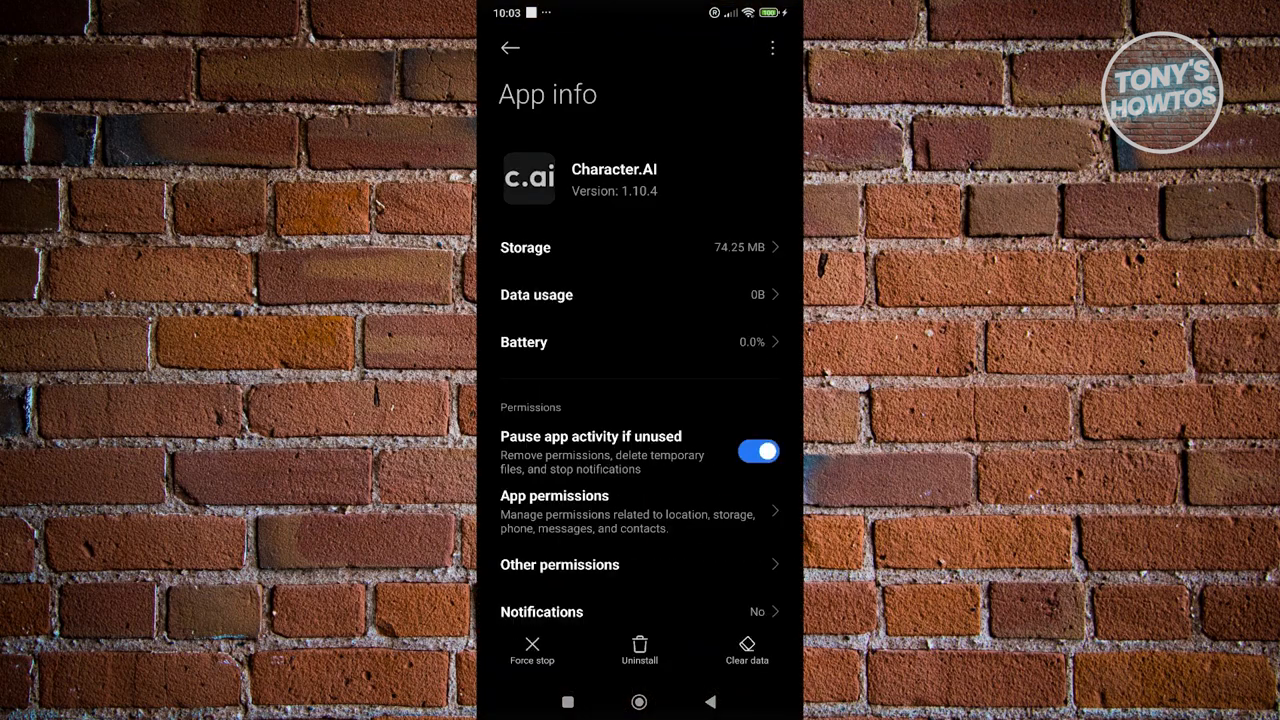
{"action": "left_click", "coordinate": [746, 650]}
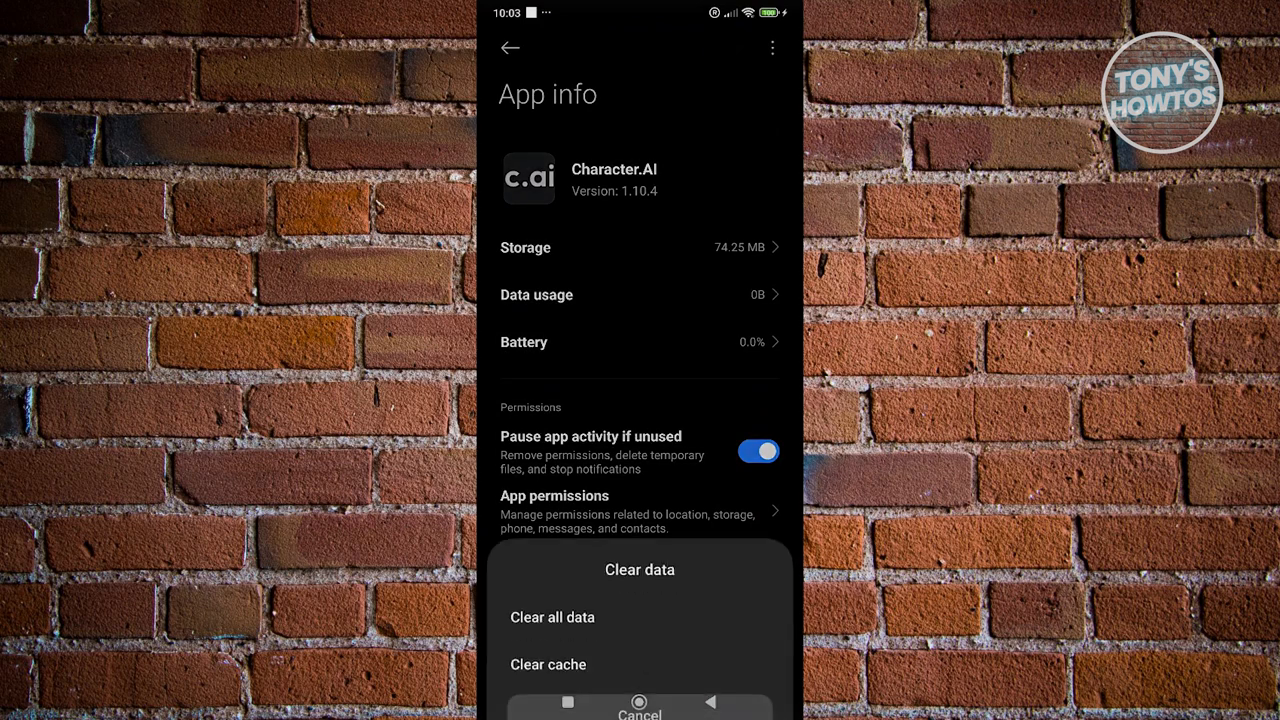
- Clear Character.AI's cache down to 72.42 MB and reopen the data-clearing choices
{"action": "left_click", "coordinate": [548, 664]}
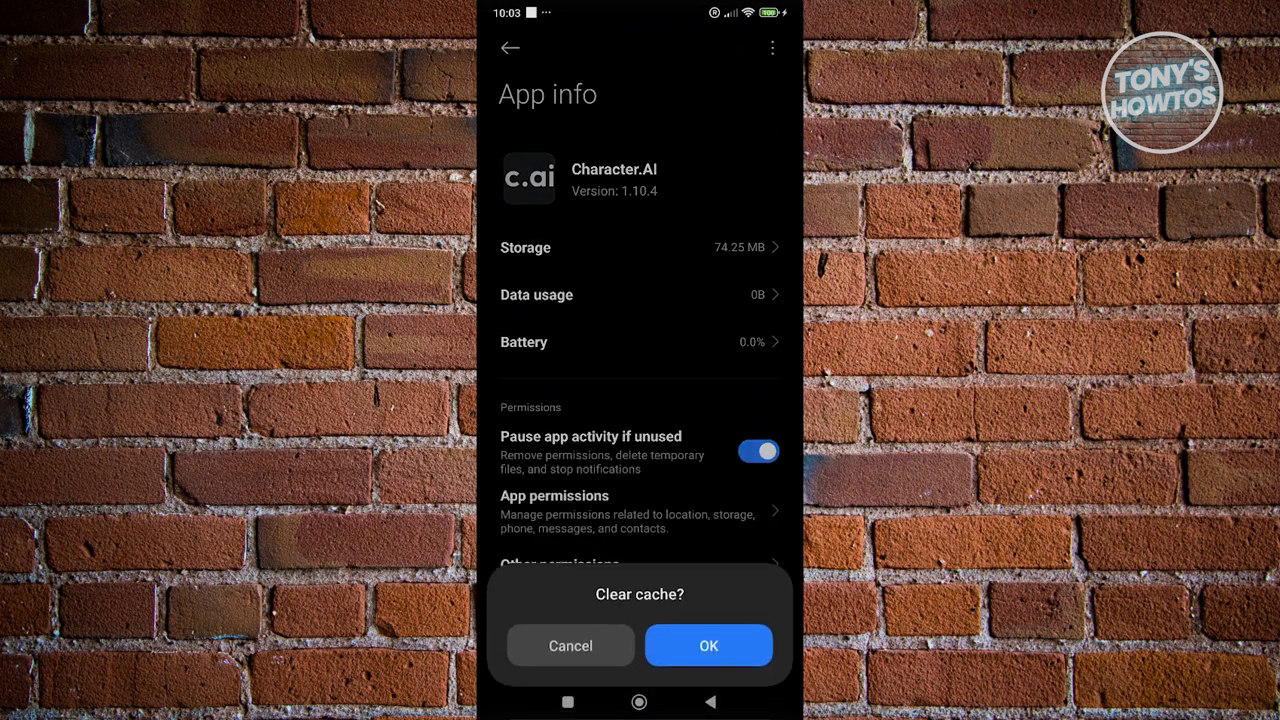
{"action": "left_click", "coordinate": [708, 645]}
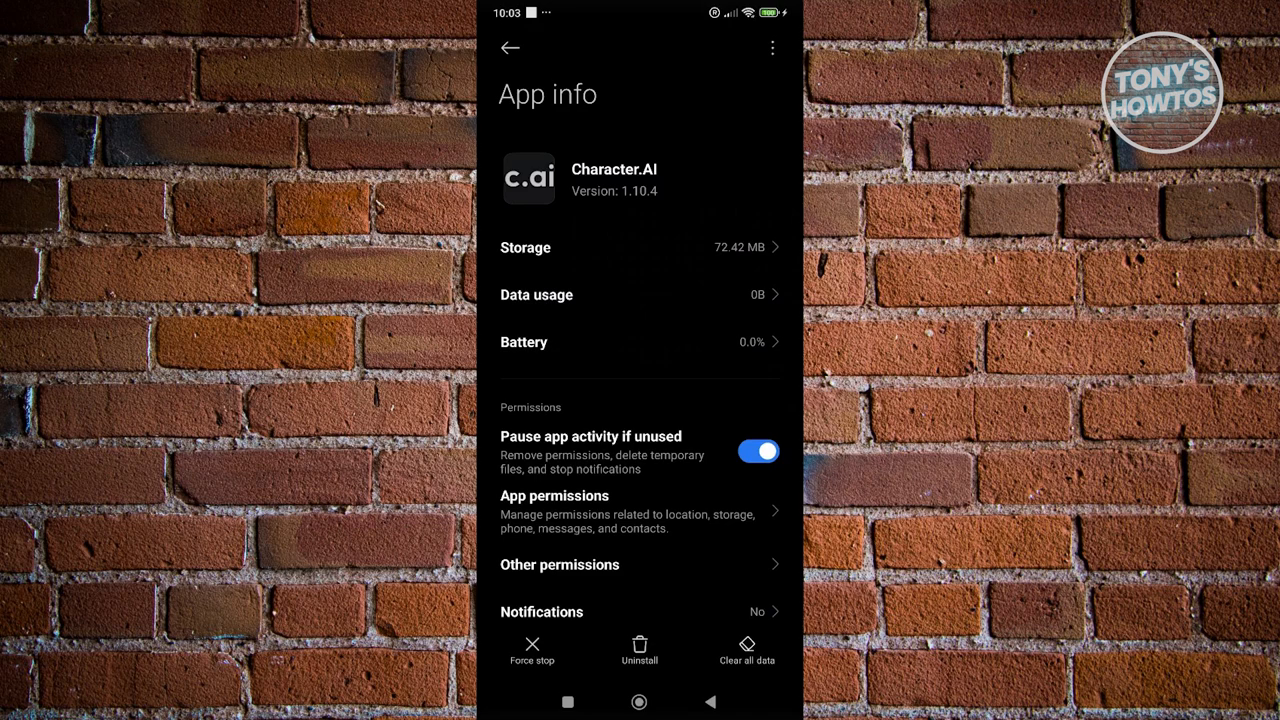
{"action": "left_click", "coordinate": [746, 650]}
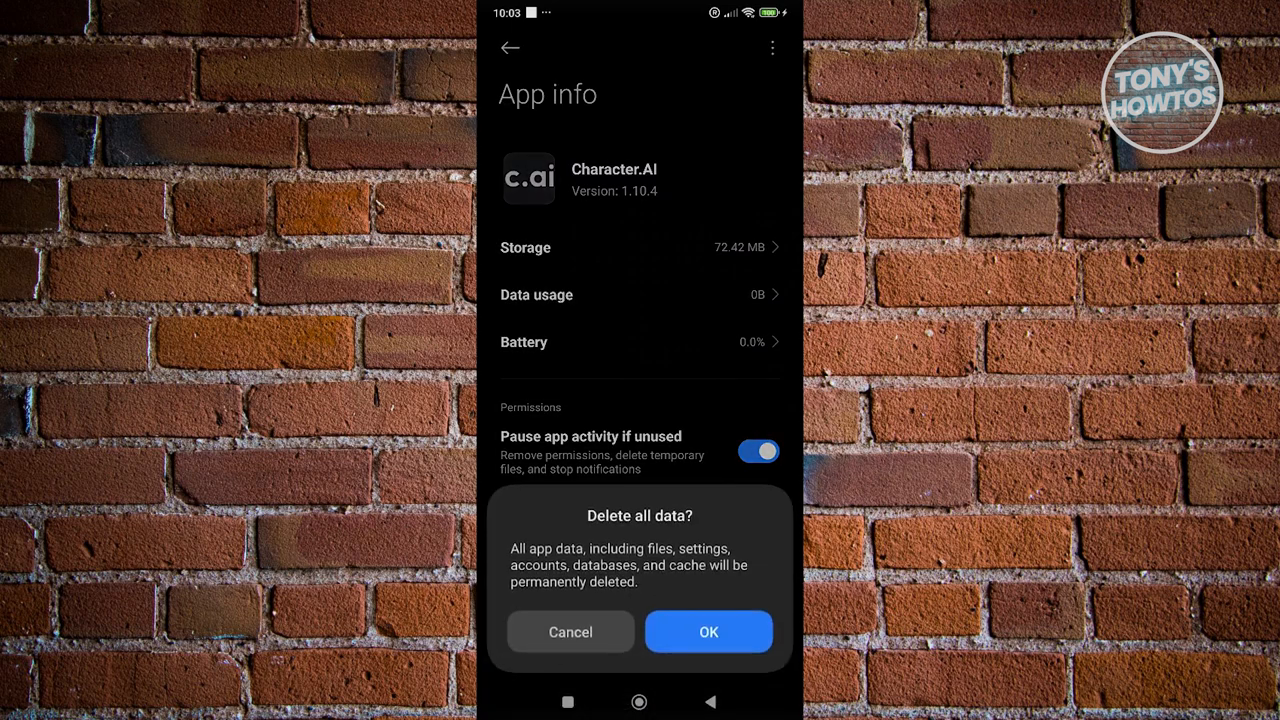
{"action": "left_click", "coordinate": [708, 631]}
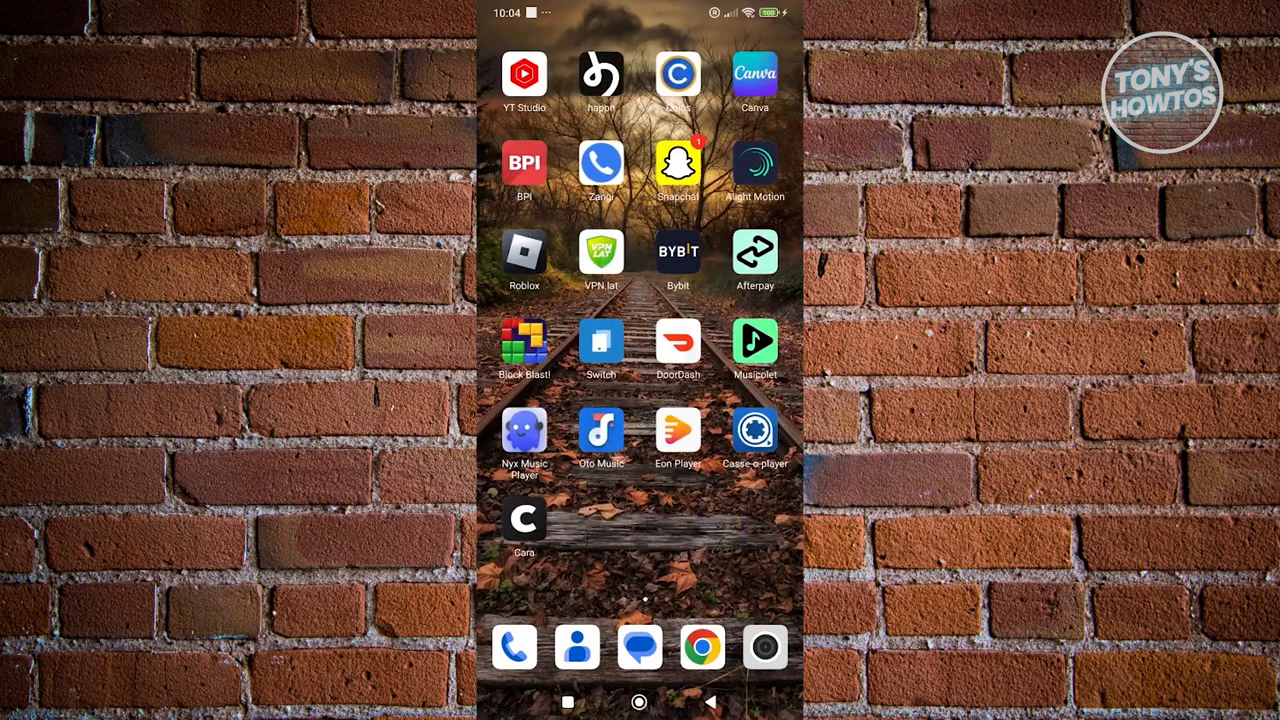
- Swipe left to the main home page with the clock, weather and search bar
{"action": "scroll", "scroll_direction": "left", "scroll_amount": 3}
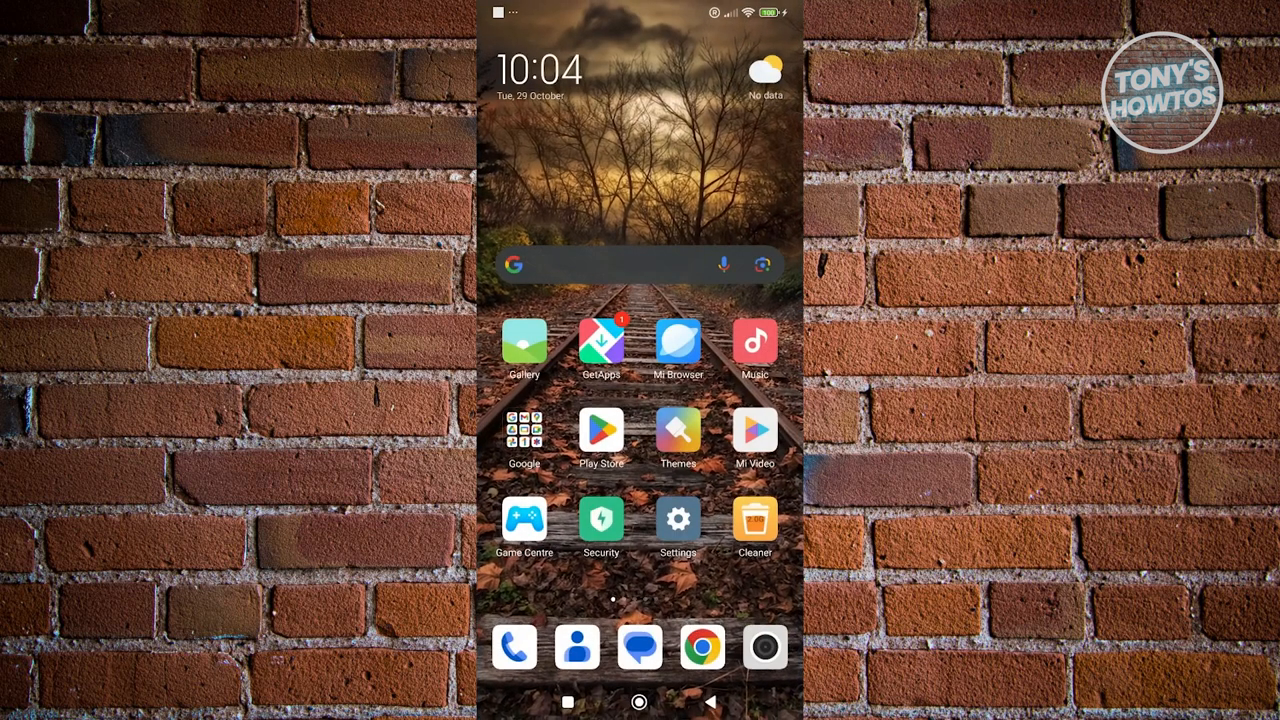
- Check status.character.ai in Chrome shows All Systems Operational, then return home
{"action": "left_click", "coordinate": [703, 646]}
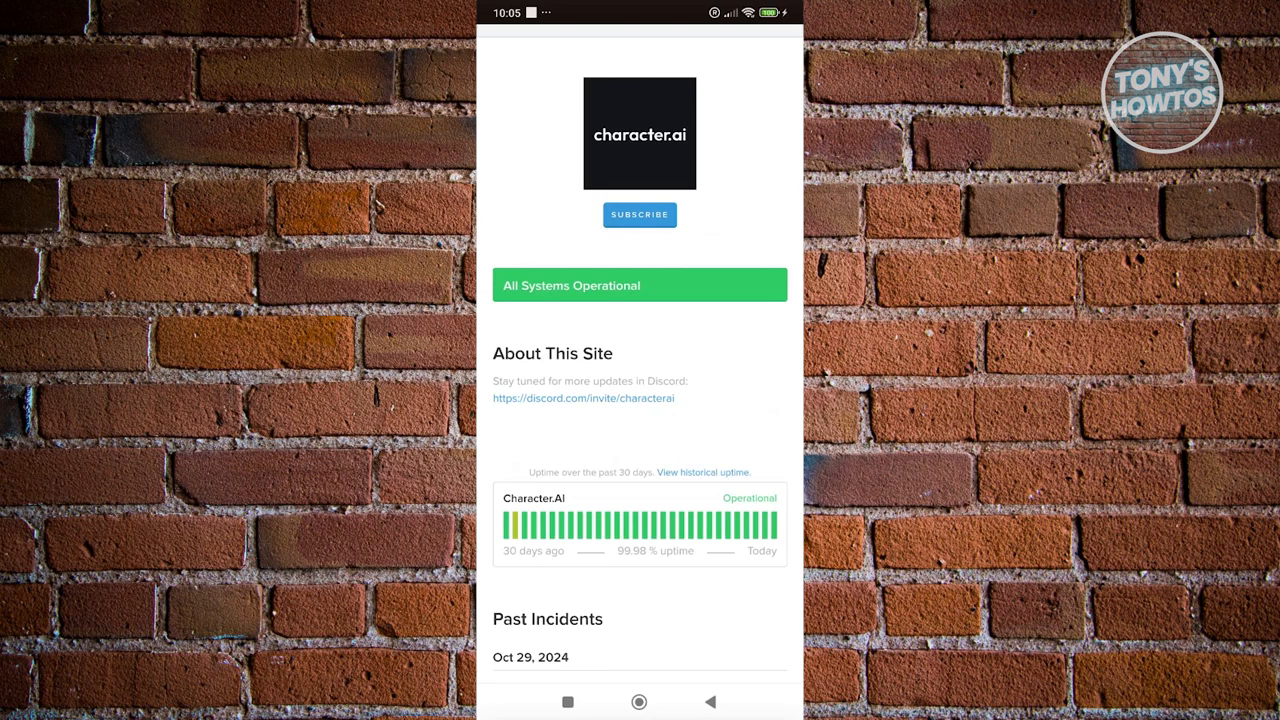
{"action": "left_click", "coordinate": [639, 701]}
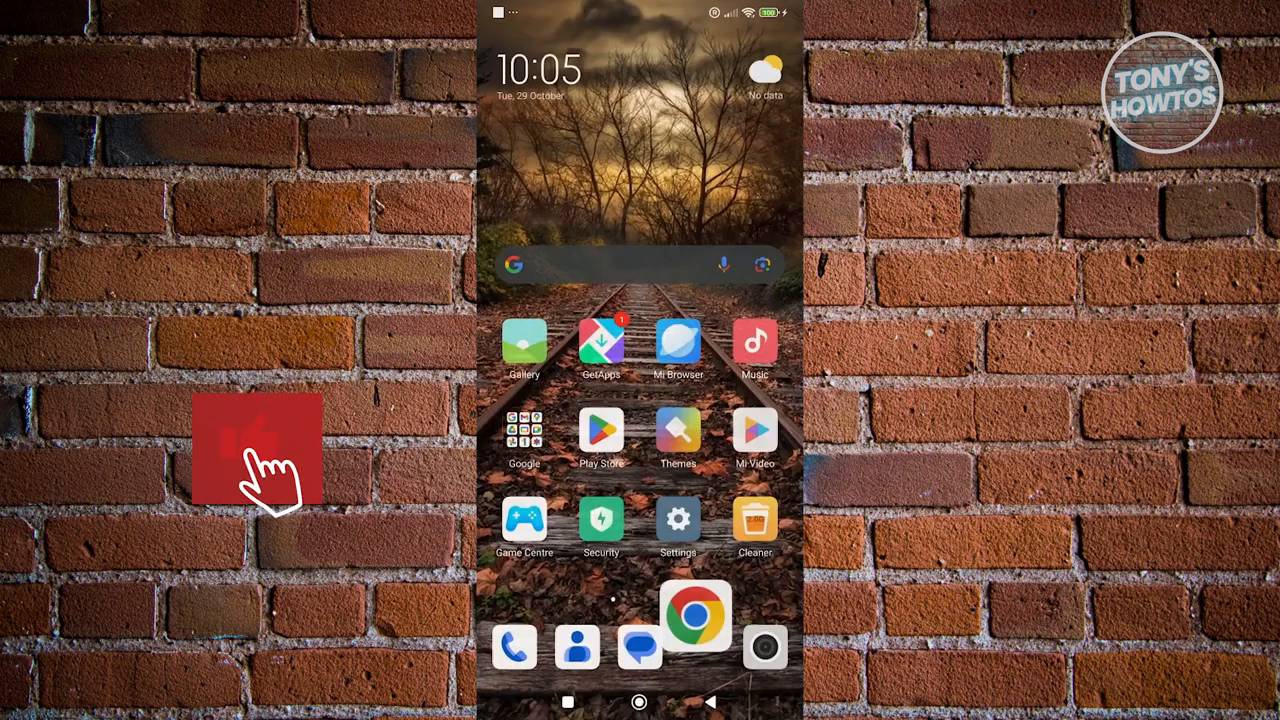